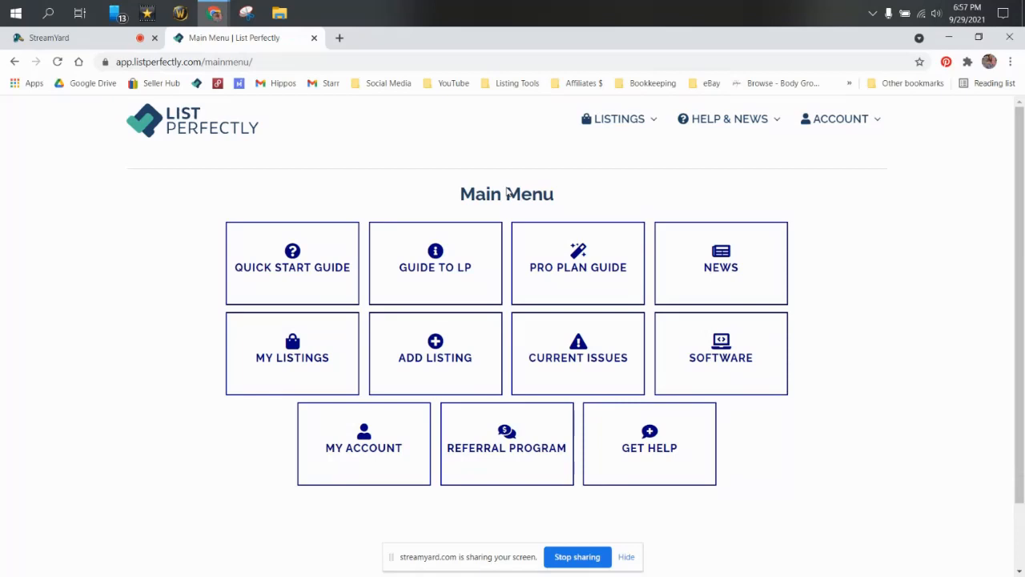
Go to 'Get the Latest Version' from the HELP & NEWS menu.
click(729, 118)
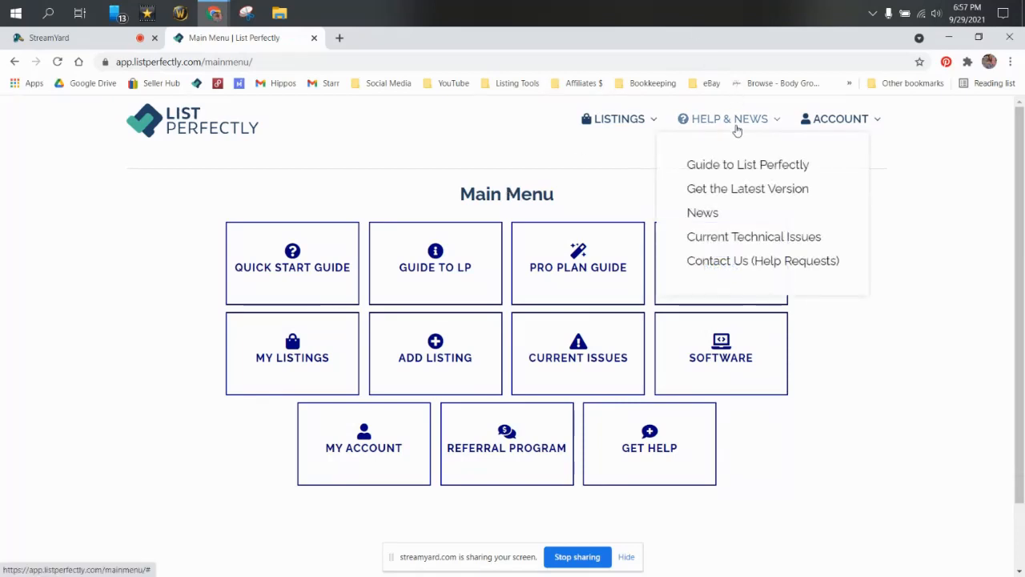
mouse_move(763, 192)
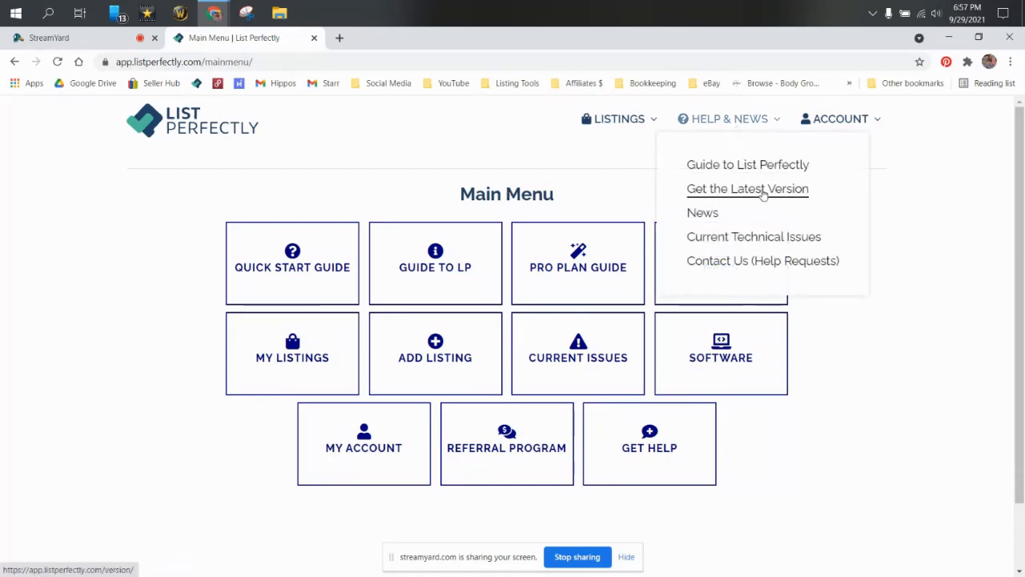
click(749, 189)
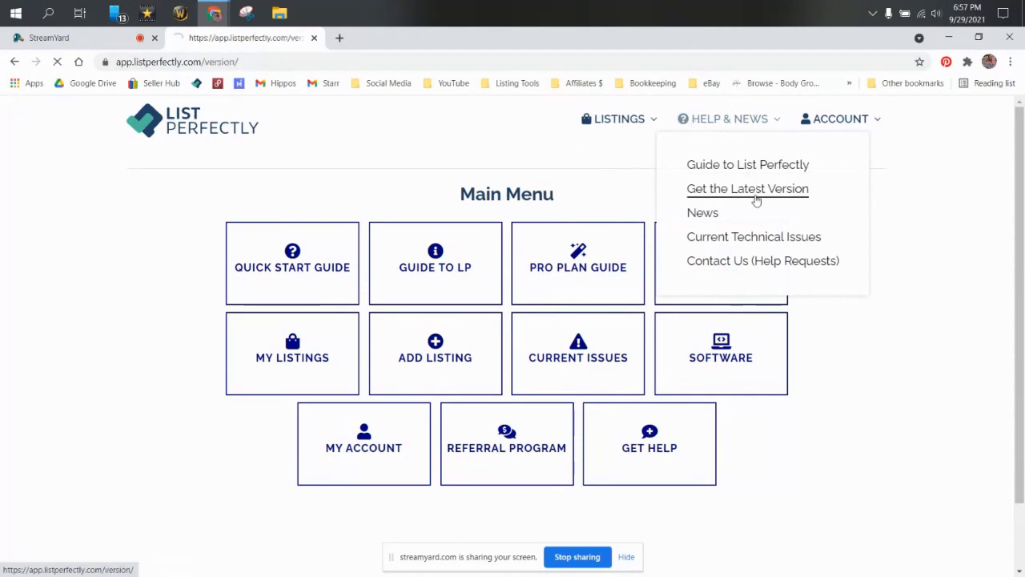
Bring the Current Version and Beta Version choices into view on the Version page.
click(747, 189)
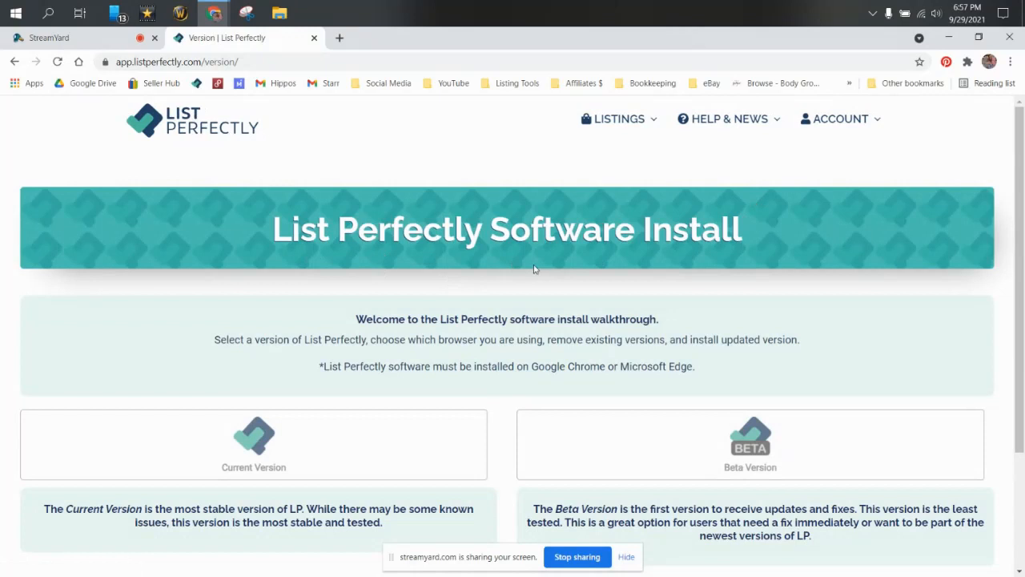
scroll(down, 3)
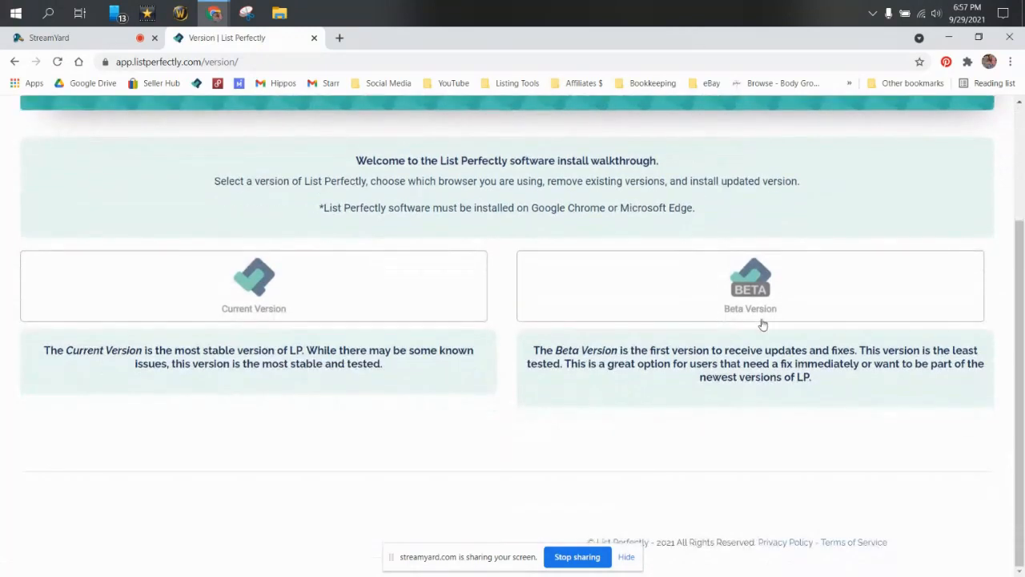
mouse_move(715, 309)
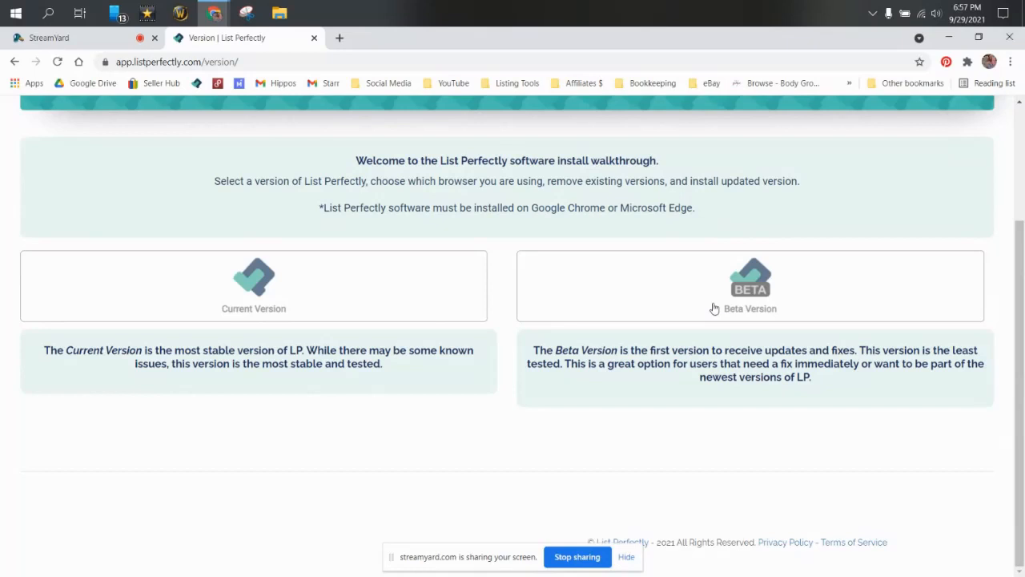
Choose Current Version, revealing browser choices and release notes for 09/22/21, version 0.14.20.19.
click(253, 286)
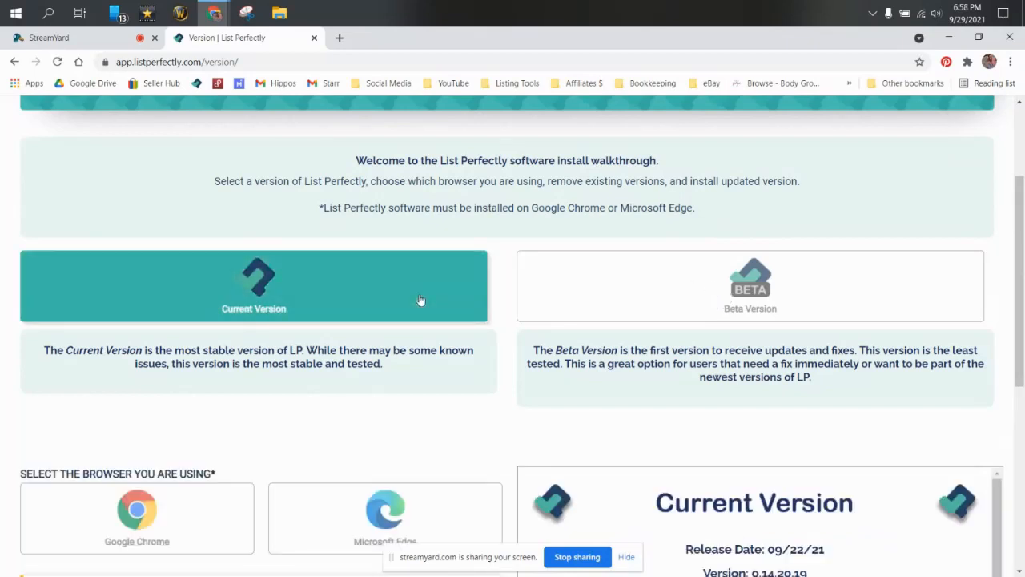
scroll(down, 3)
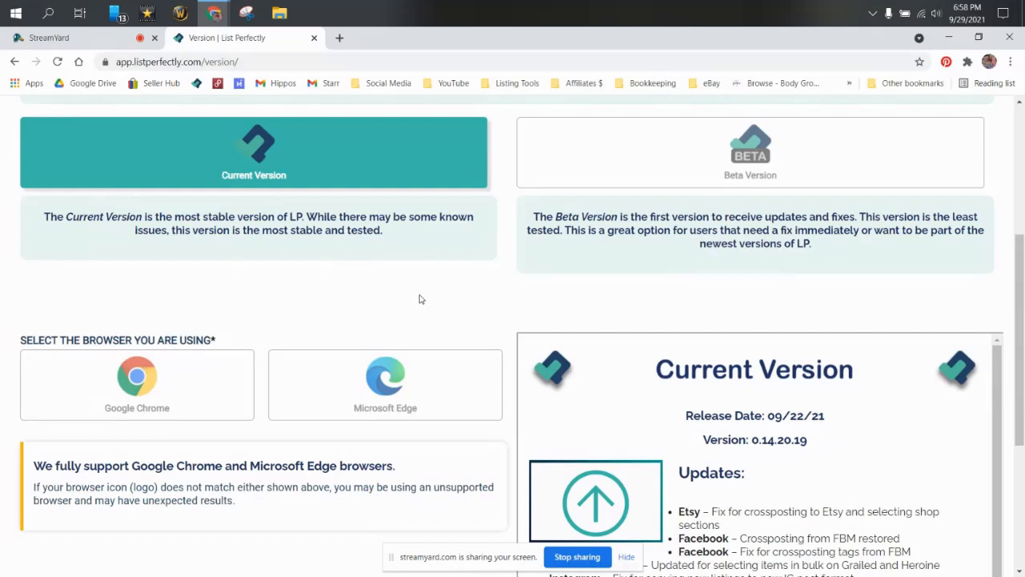
scroll(down, 3)
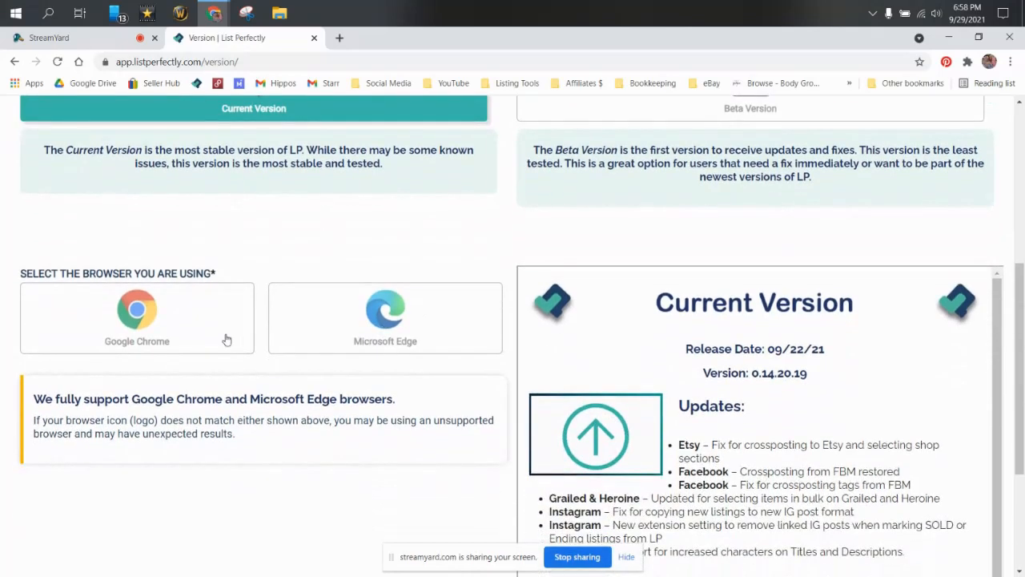
mouse_move(396, 332)
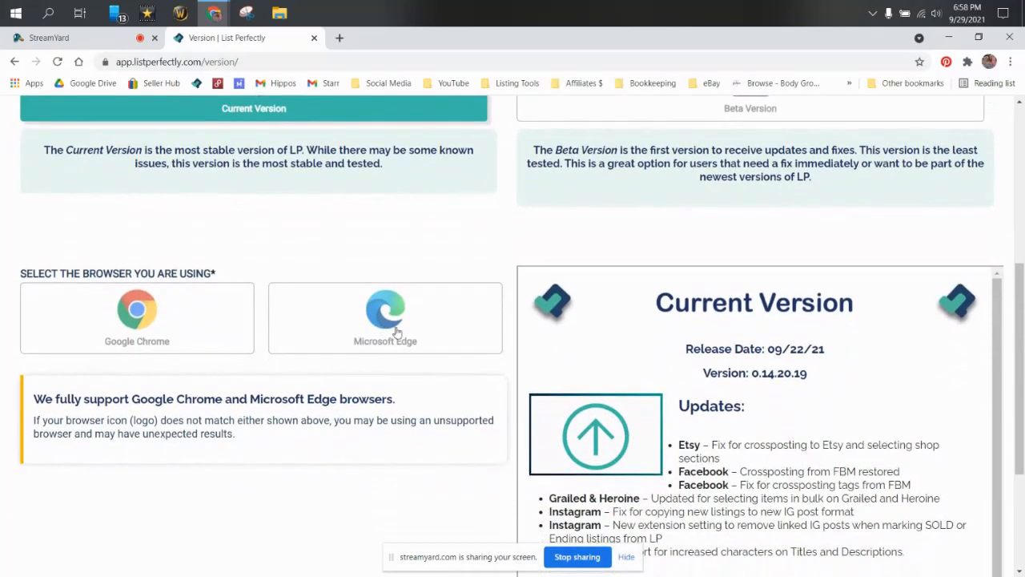
scroll(down, 3)
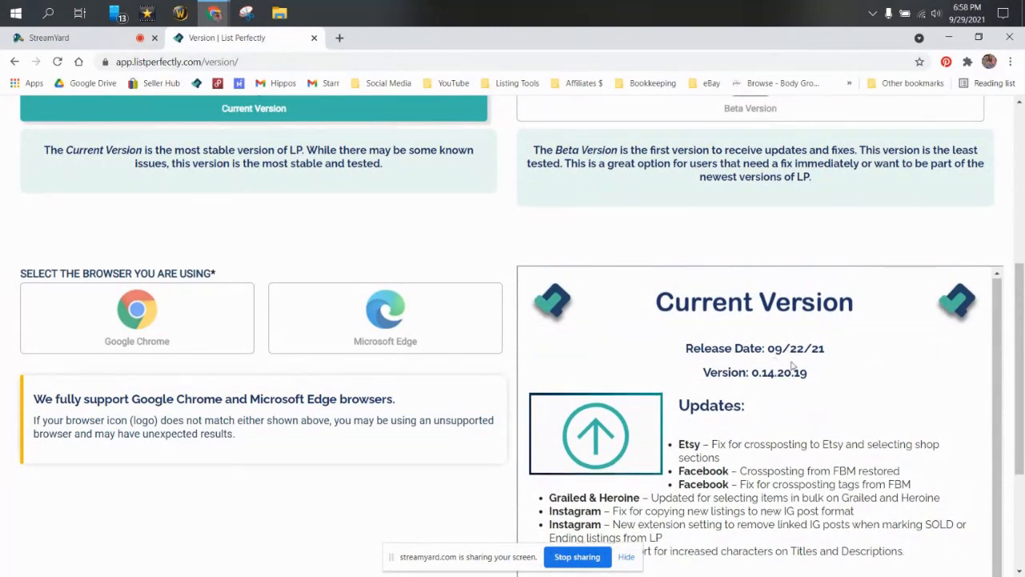
Read through the release notes for Etsy, Facebook, Grailed, Poshmark and known issues down to PLEASE CONFIRM.
scroll(down, 3)
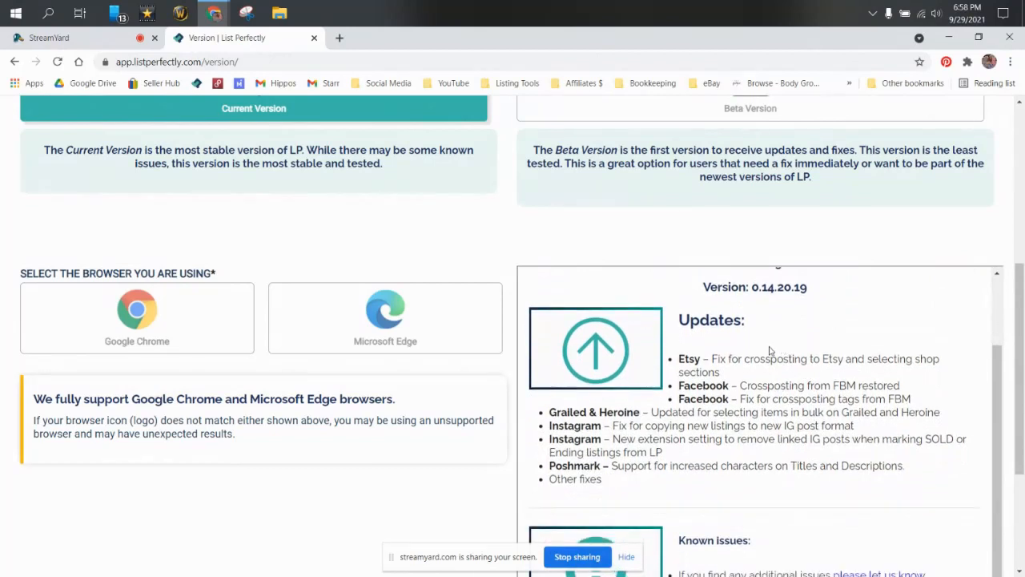
mouse_move(739, 343)
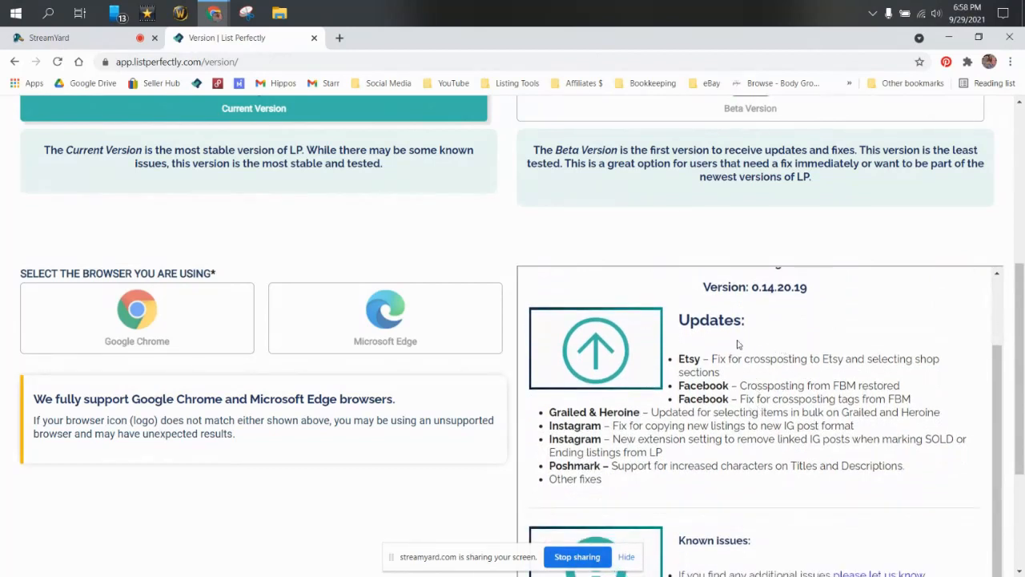
mouse_move(679, 467)
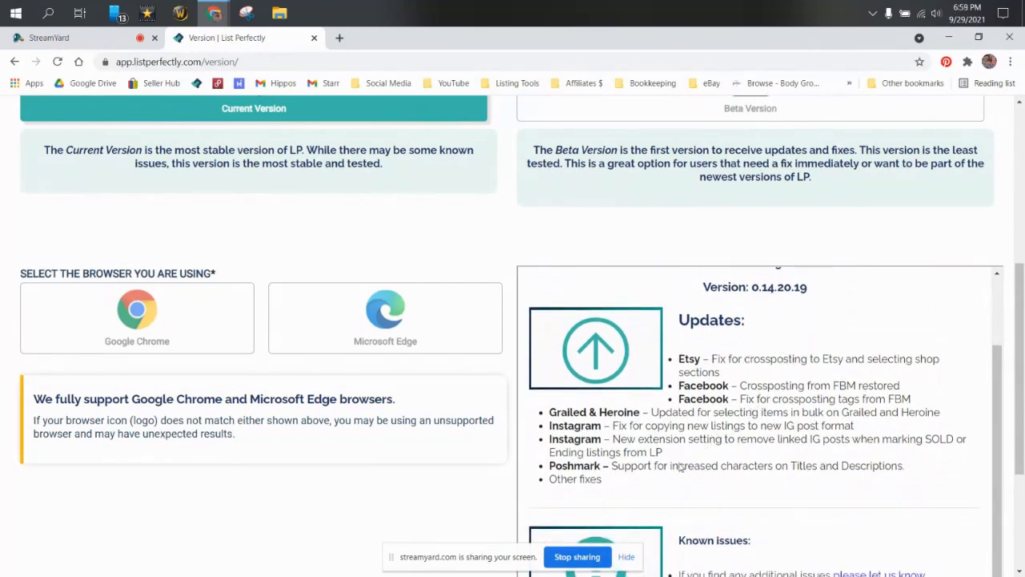
scroll(down, 3)
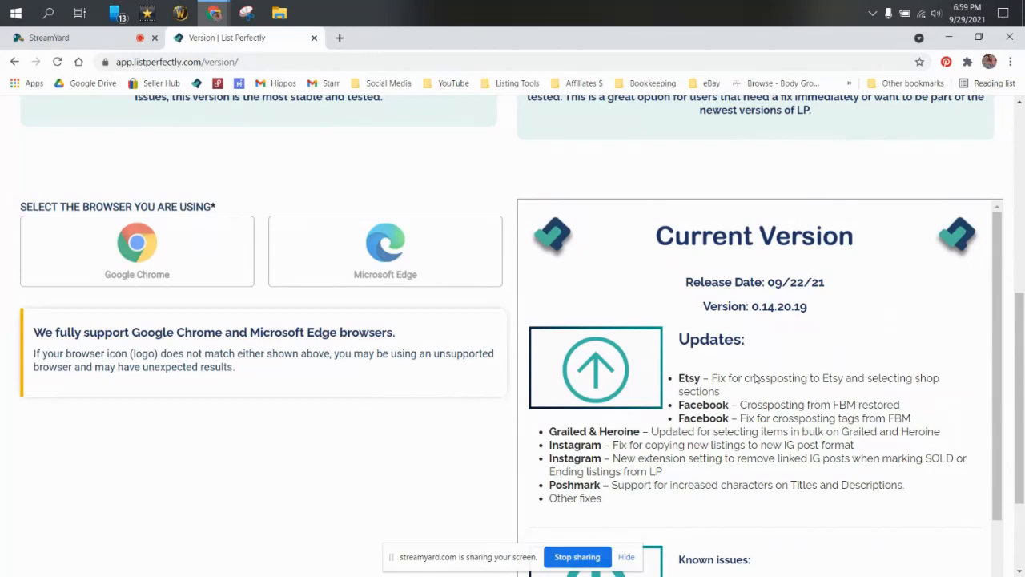
scroll(down, 3)
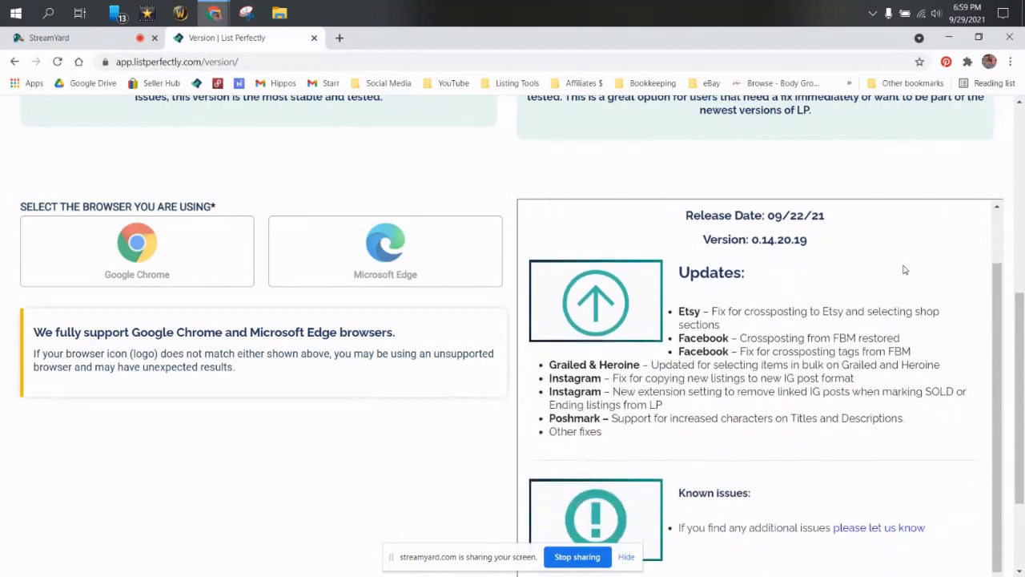
mouse_move(904, 375)
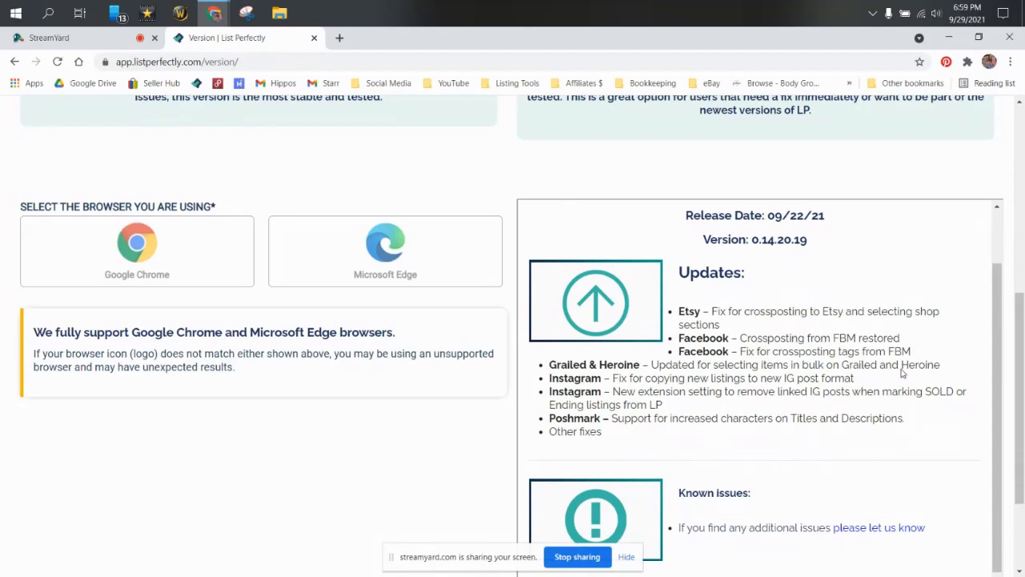
mouse_move(541, 316)
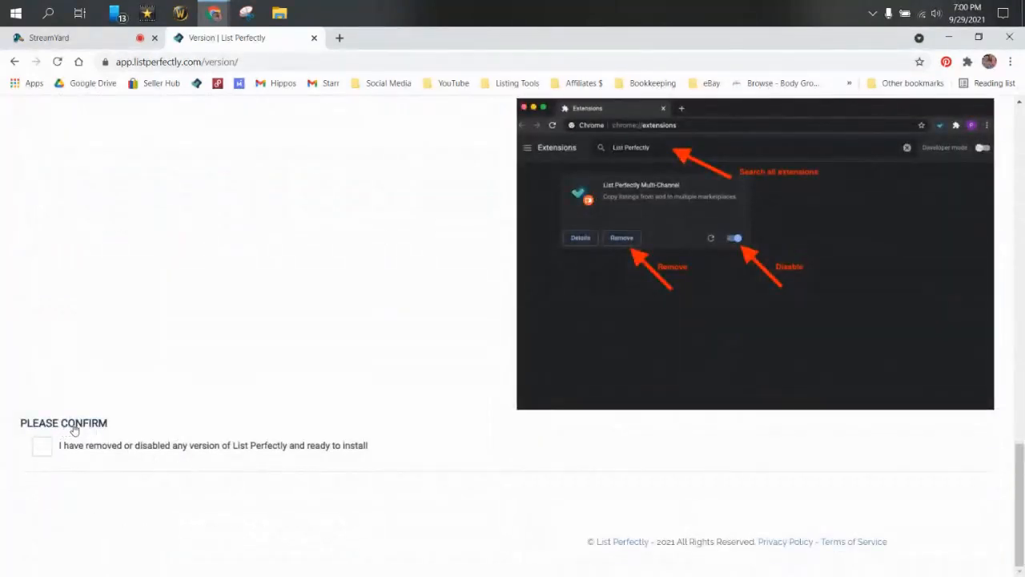
Confirm old versions are removed and download Current Version, reaching the Chrome Web Store page.
click(42, 449)
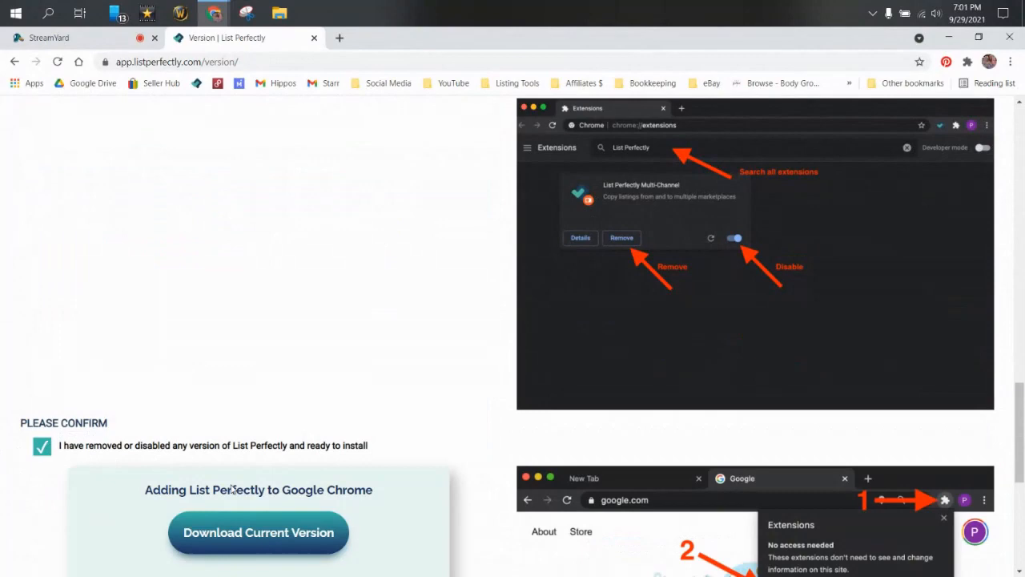
scroll(down, 3)
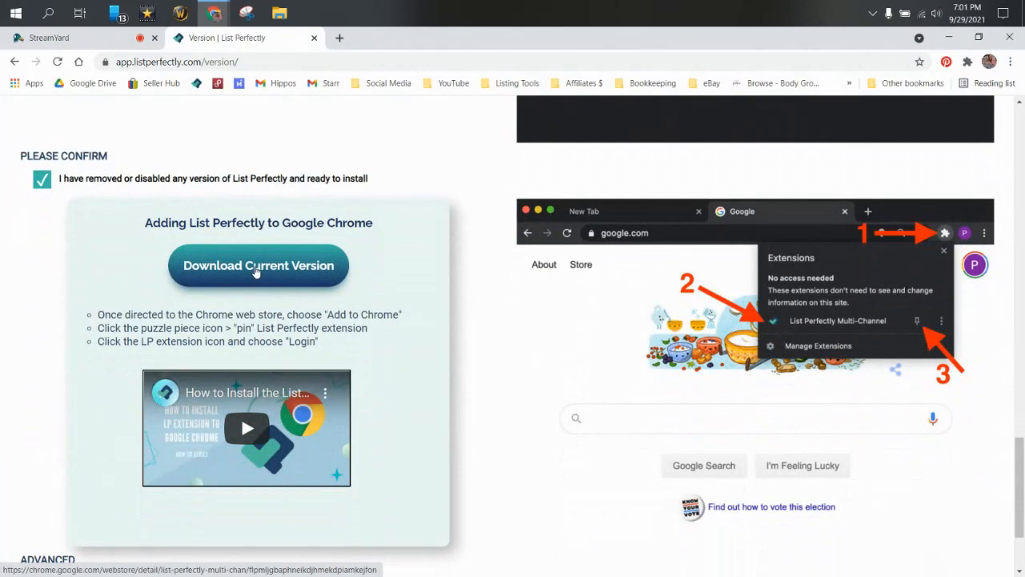
click(258, 265)
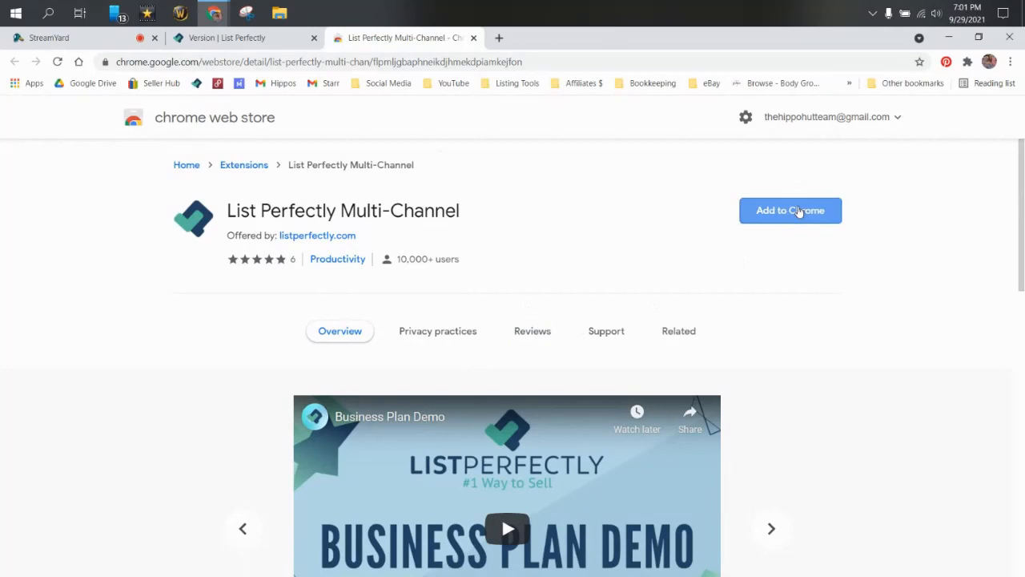
Add the List Perfectly Multi-Channel extension to Chrome and confirm the prompt.
click(792, 210)
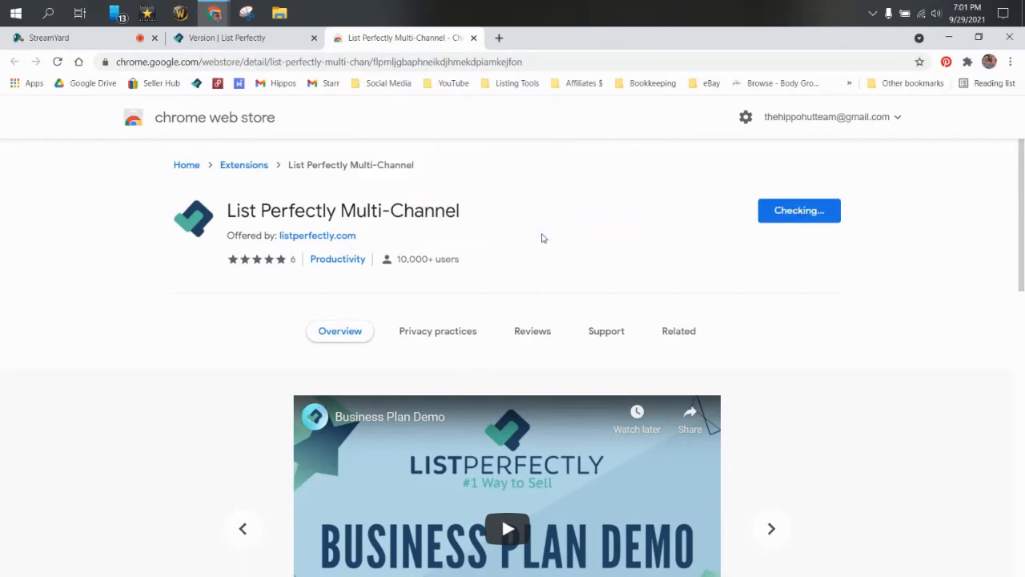
click(798, 210)
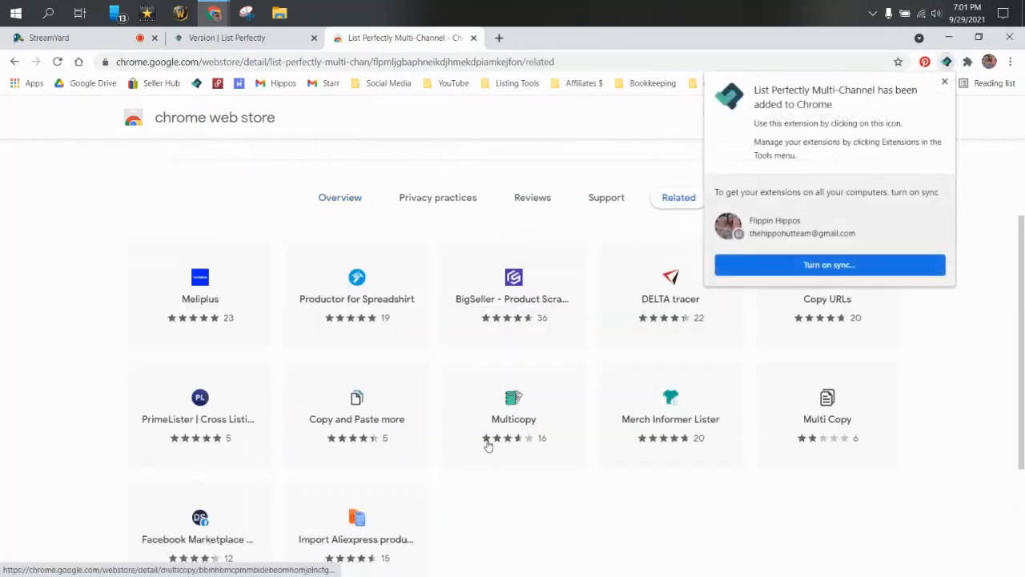
mouse_move(871, 331)
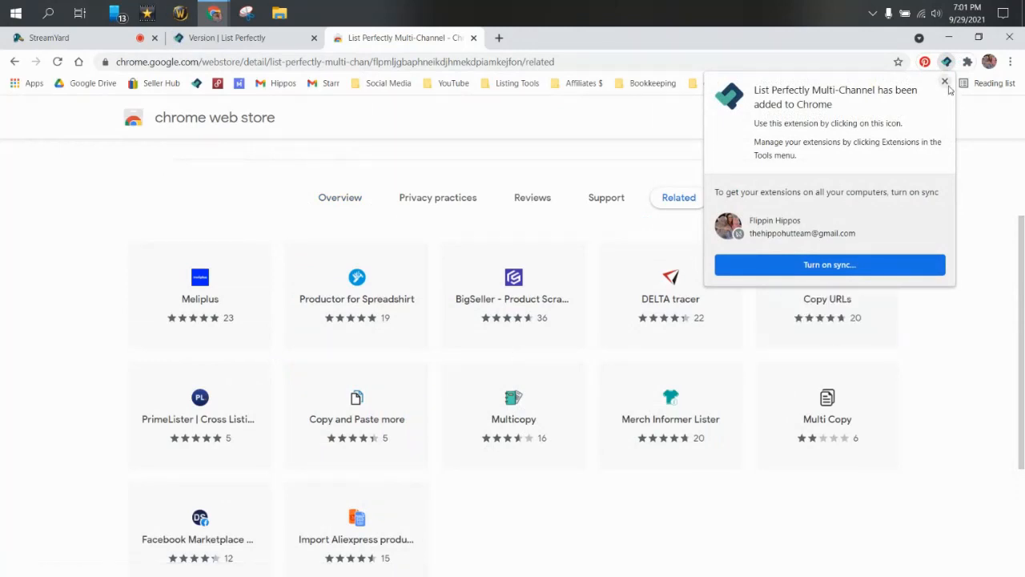
mouse_move(946, 88)
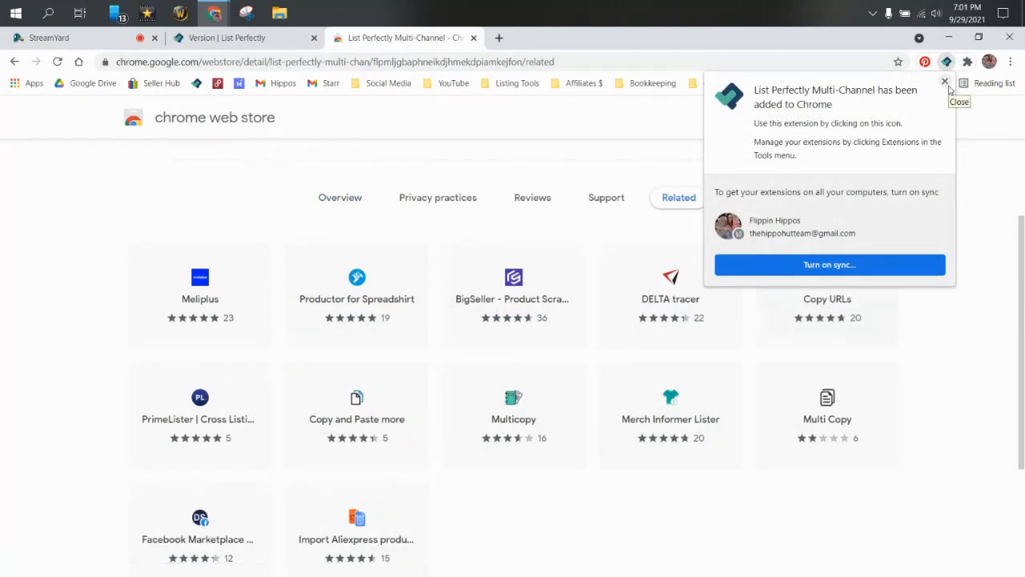
Pin List Perfectly Multi-Channel from the Extensions menu and verify it in the list.
click(965, 61)
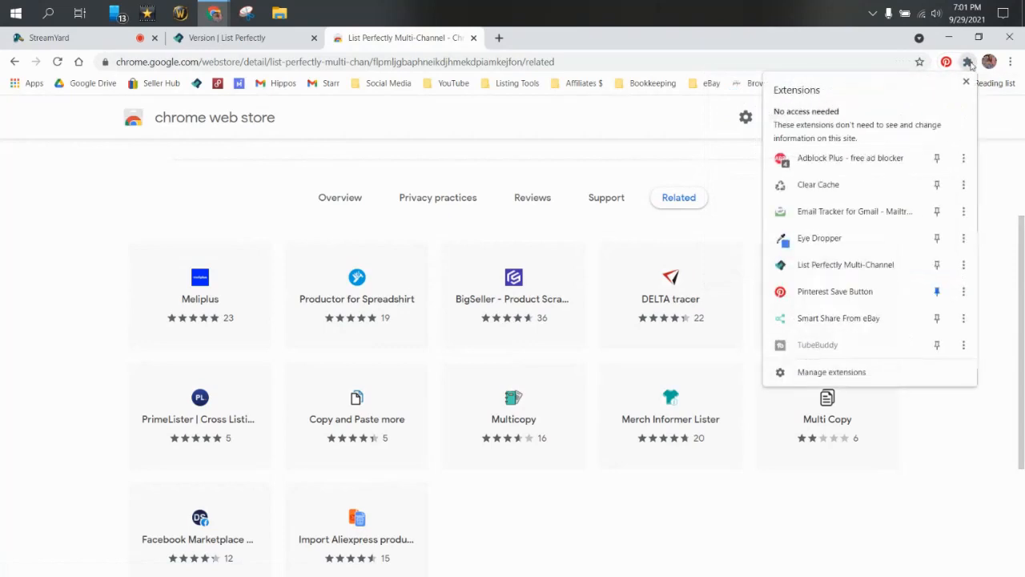
click(936, 264)
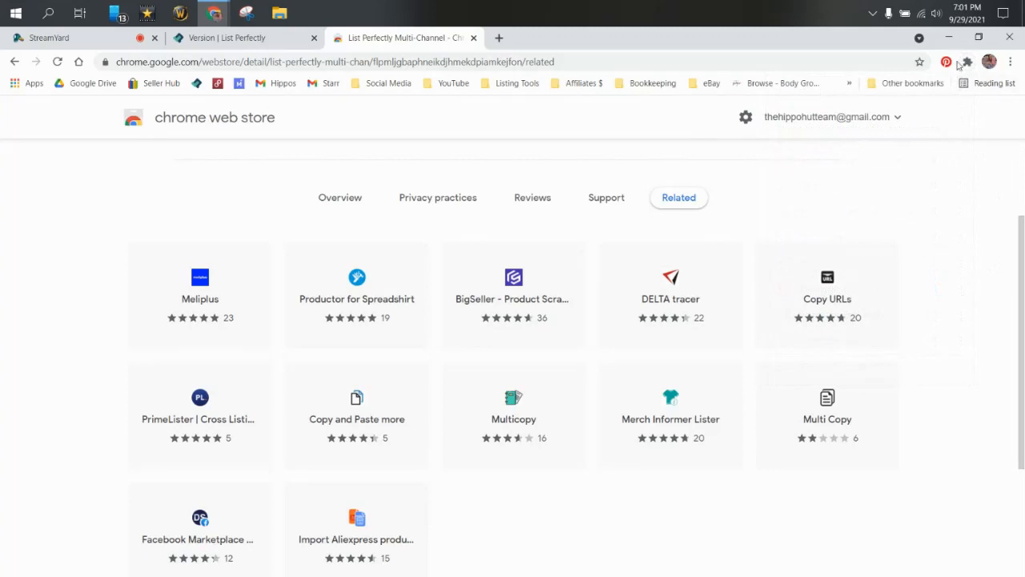
click(965, 61)
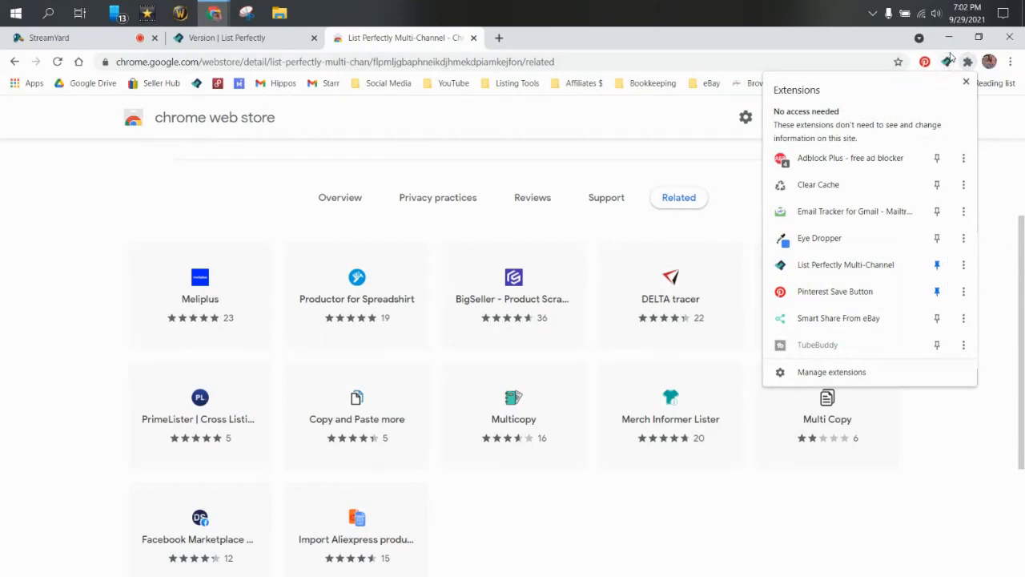
mouse_move(947, 61)
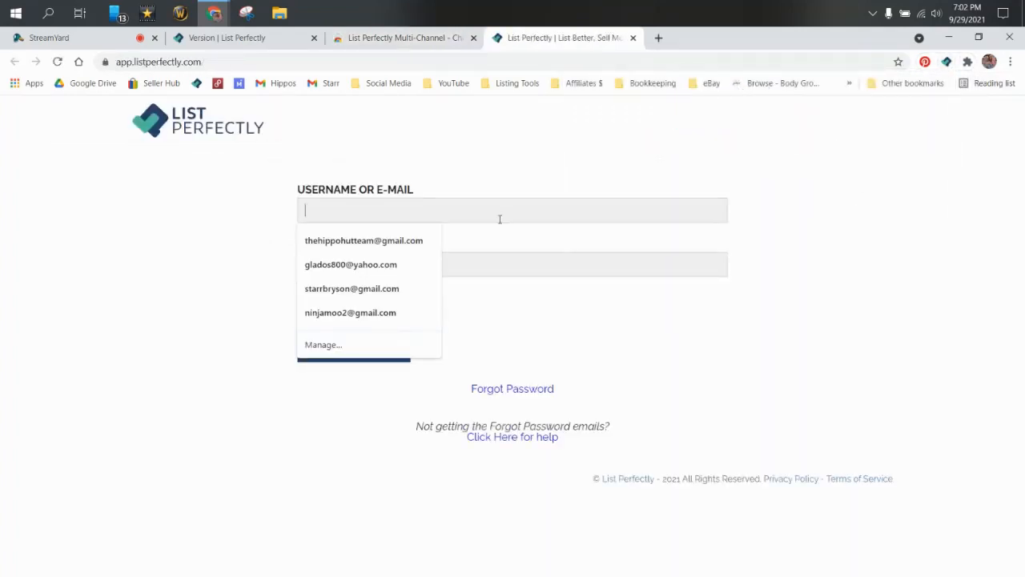
Sign in with the saved username, retrying once after the error, to reach the Main Menu.
click(366, 241)
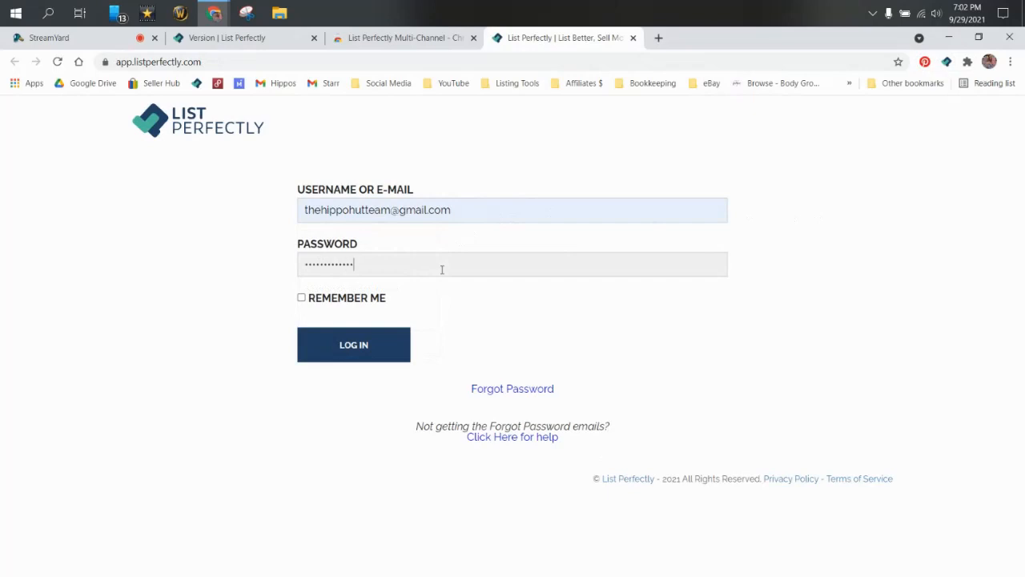
click(353, 345)
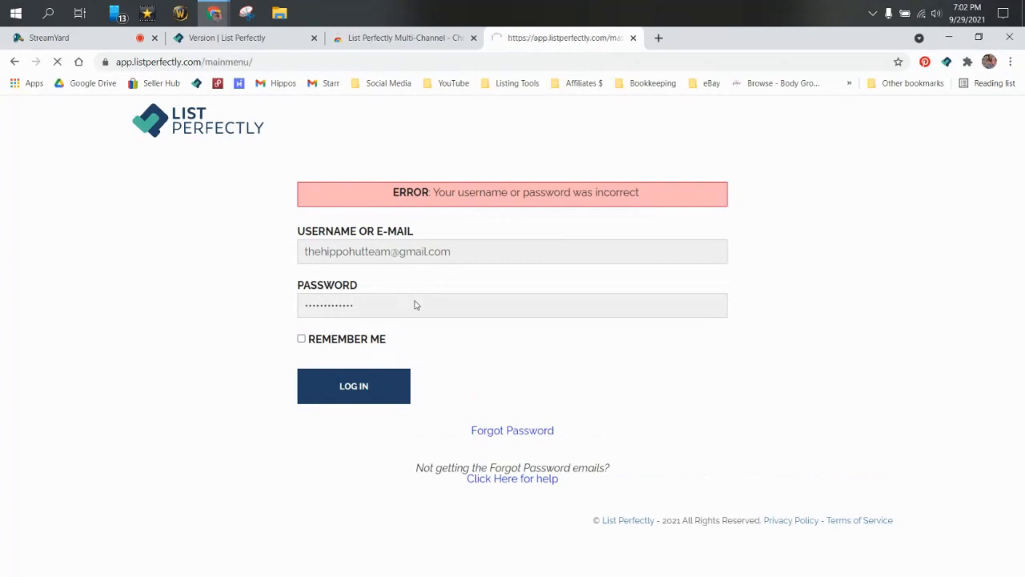
click(353, 386)
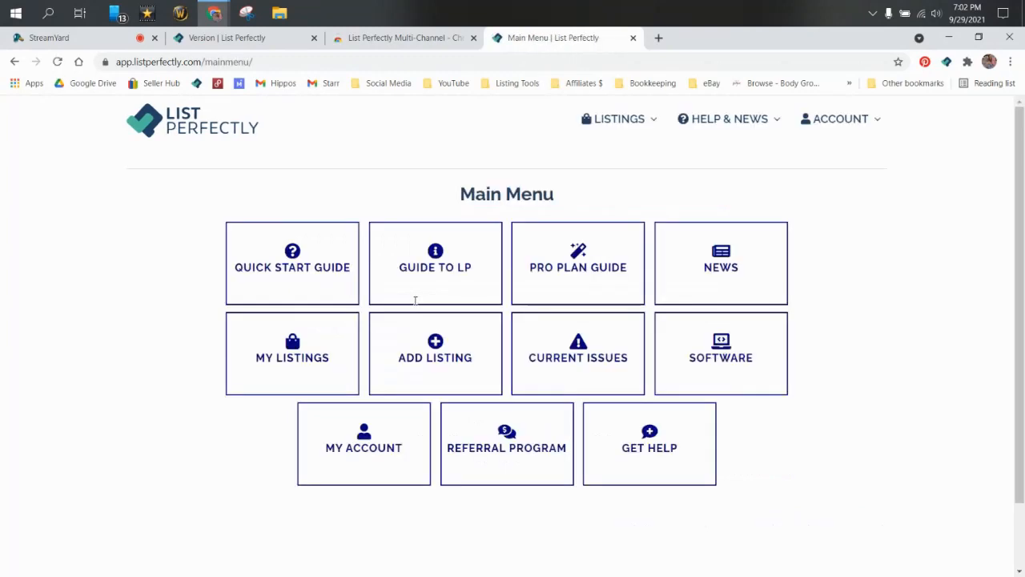